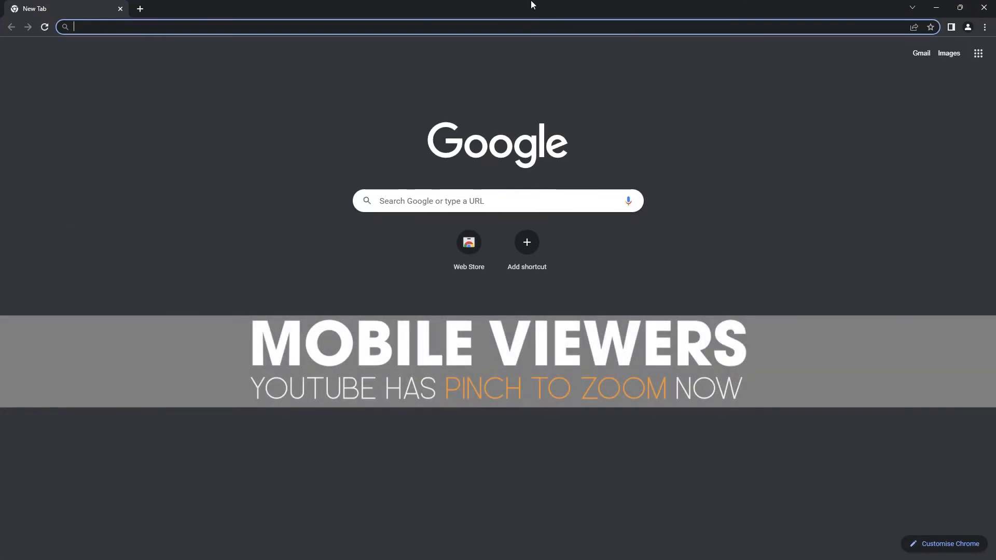
pyautogui.moveTo(810, 154)
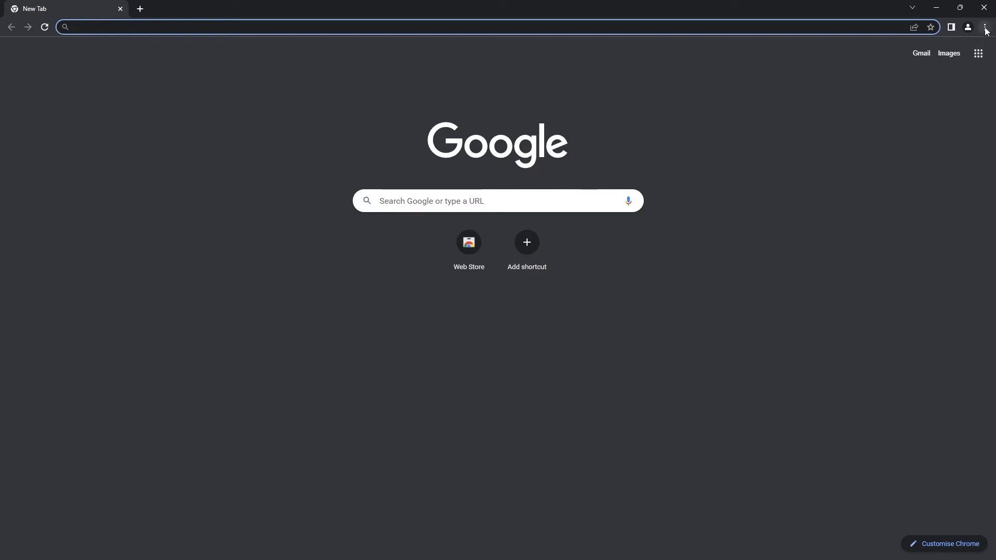
# Step: Reach Chrome's Settings page from the three-dot menu
pyautogui.click(986, 27)
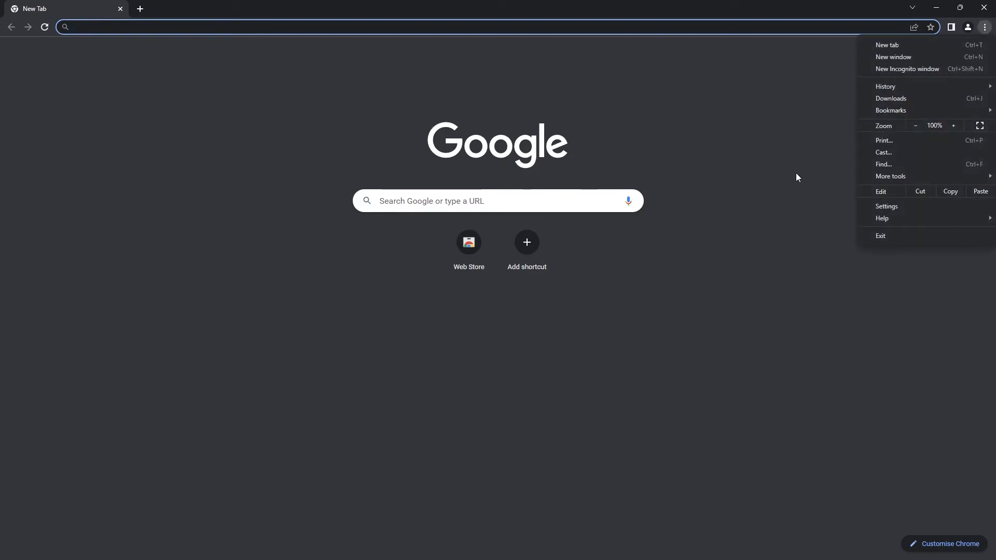
pyautogui.moveTo(903, 206)
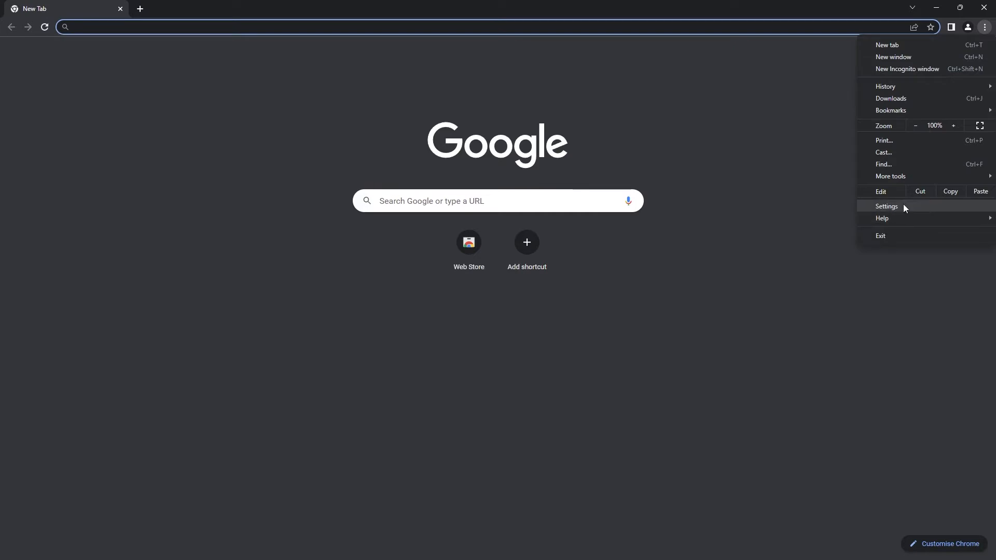
pyautogui.click(886, 206)
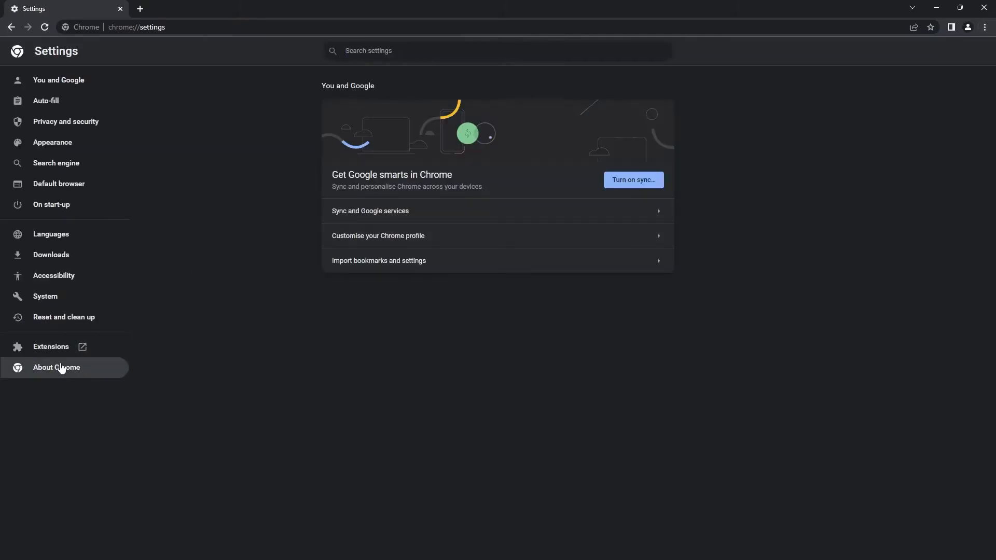
# Step: Update Chrome from 107.0.5304.122 to version 108 via About Chrome, then reach chrome://flags
pyautogui.click(56, 367)
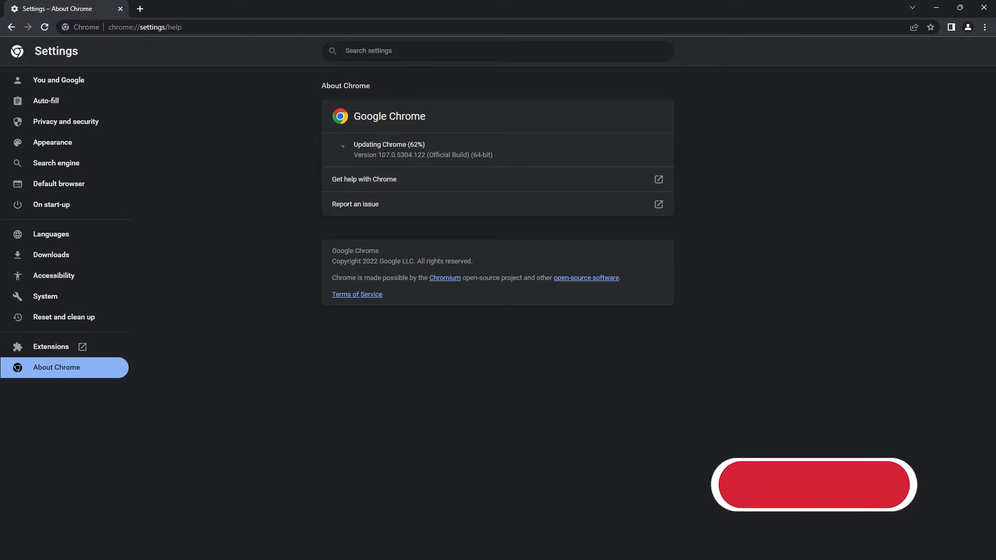
pyautogui.click(814, 486)
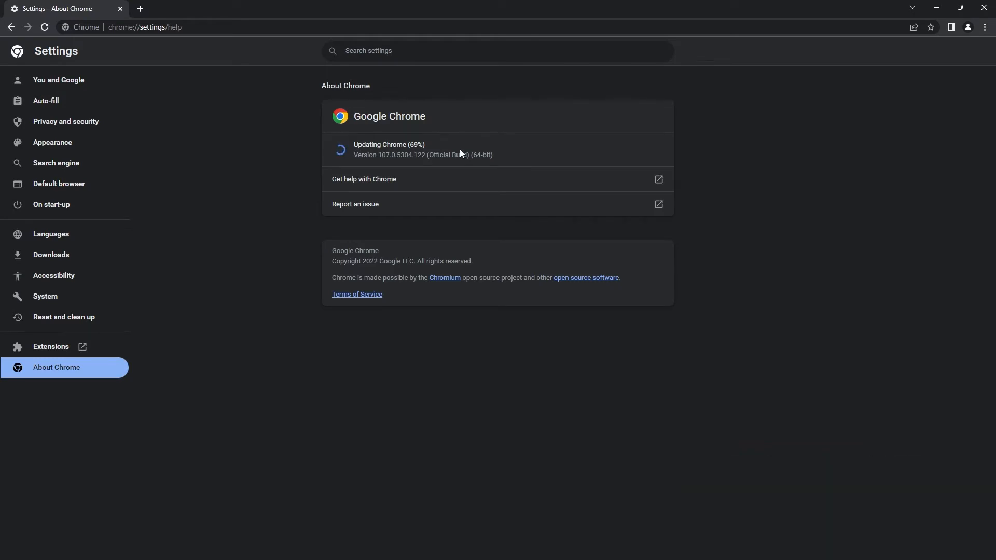
pyautogui.click(139, 8)
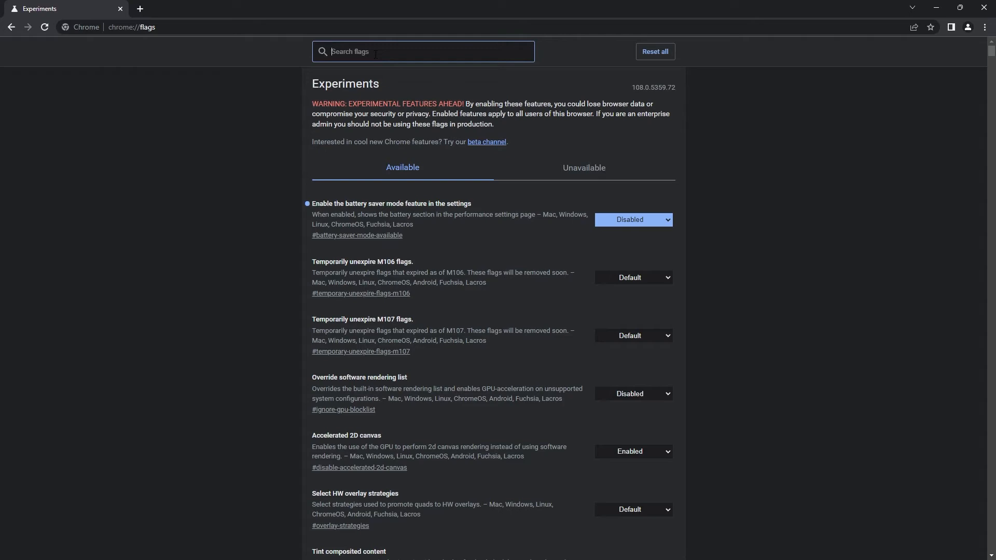
# Step: Filter the flags list by "battery saver" to show the battery saver mode flag
pyautogui.write('battery saver')
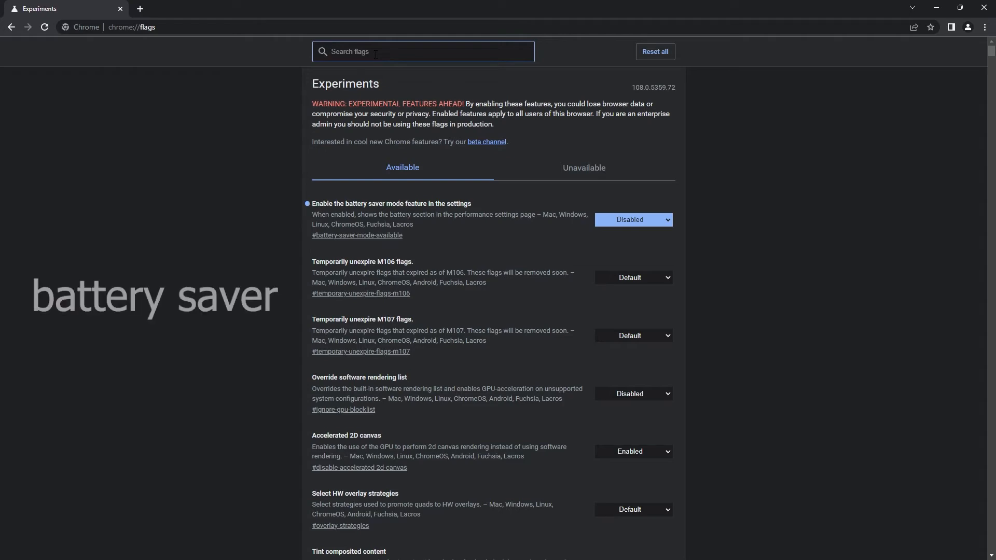
pyautogui.write('battery saver')
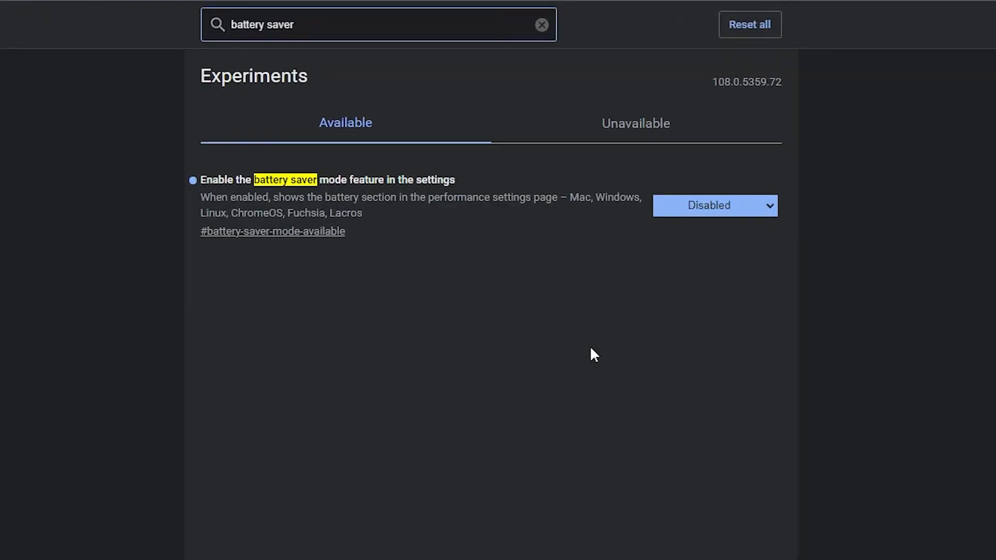
# Step: Set the battery saver mode flag to Enabled, bringing up the relaunch prompt
pyautogui.click(714, 205)
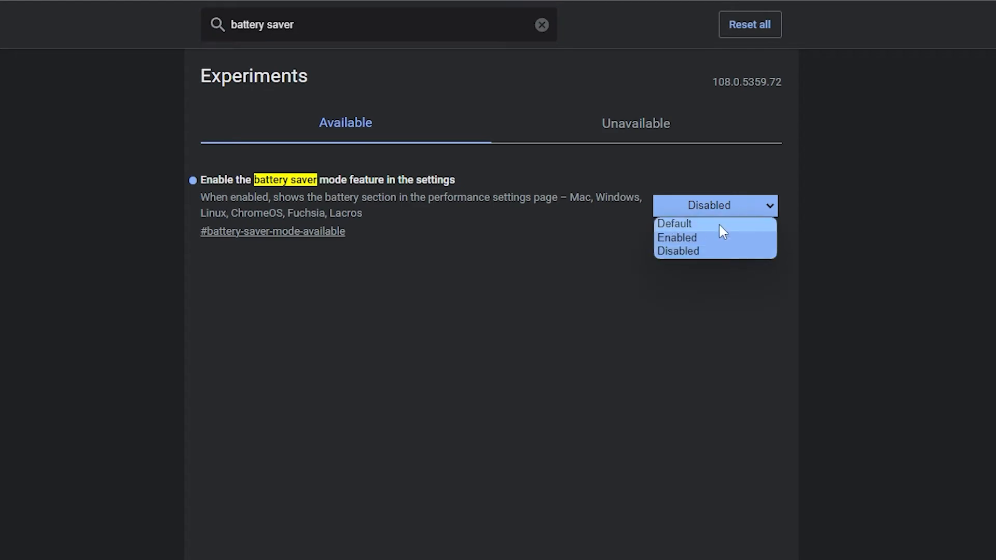
pyautogui.click(677, 238)
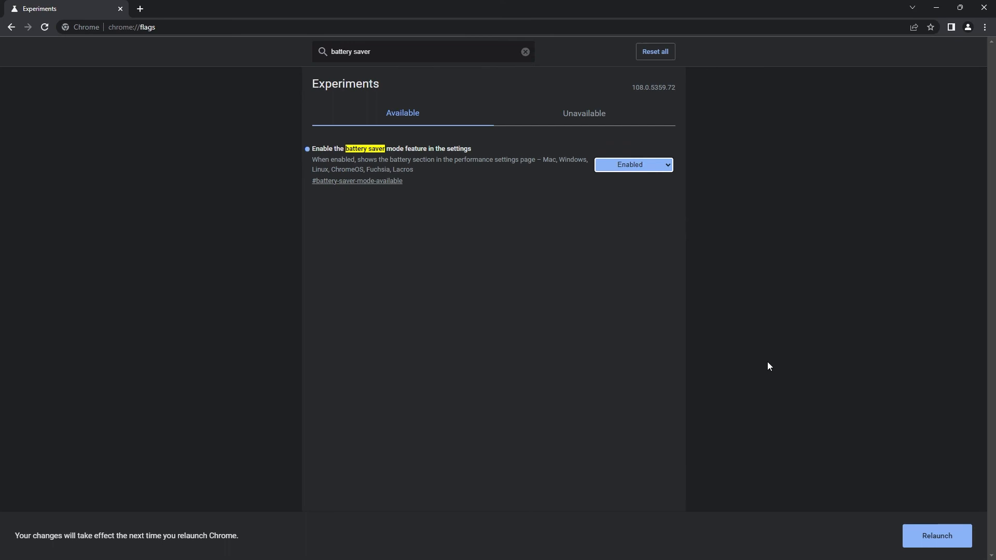
pyautogui.moveTo(738, 392)
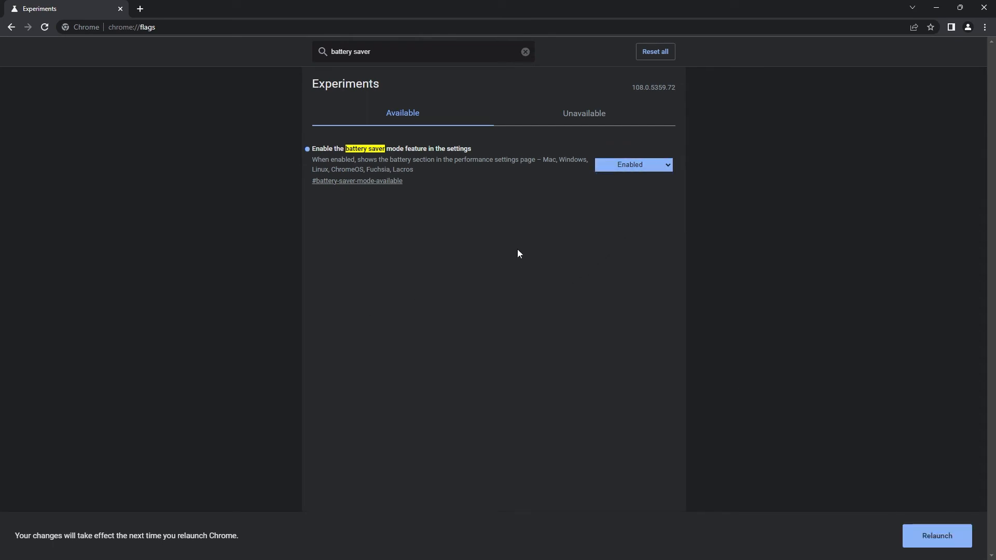
pyautogui.click(632, 165)
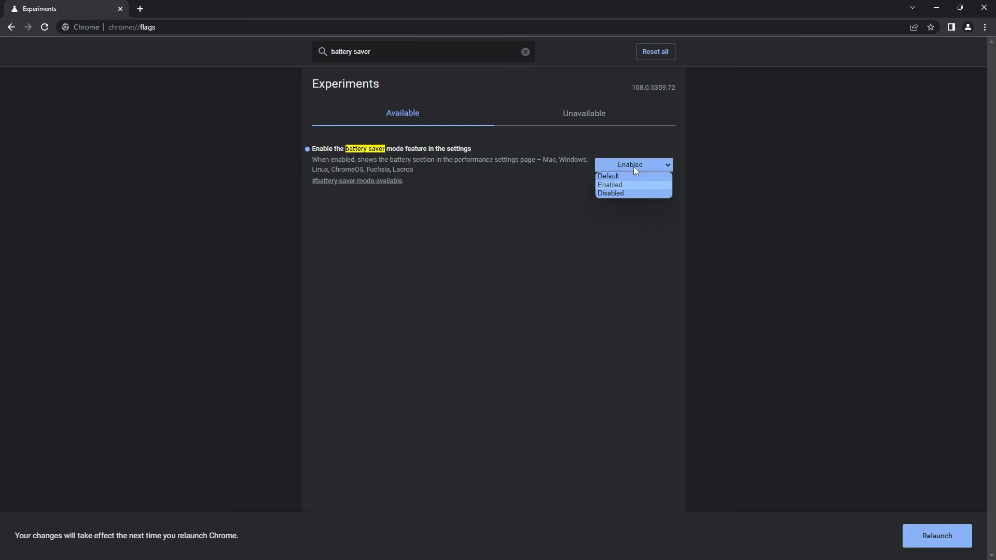
pyautogui.click(610, 184)
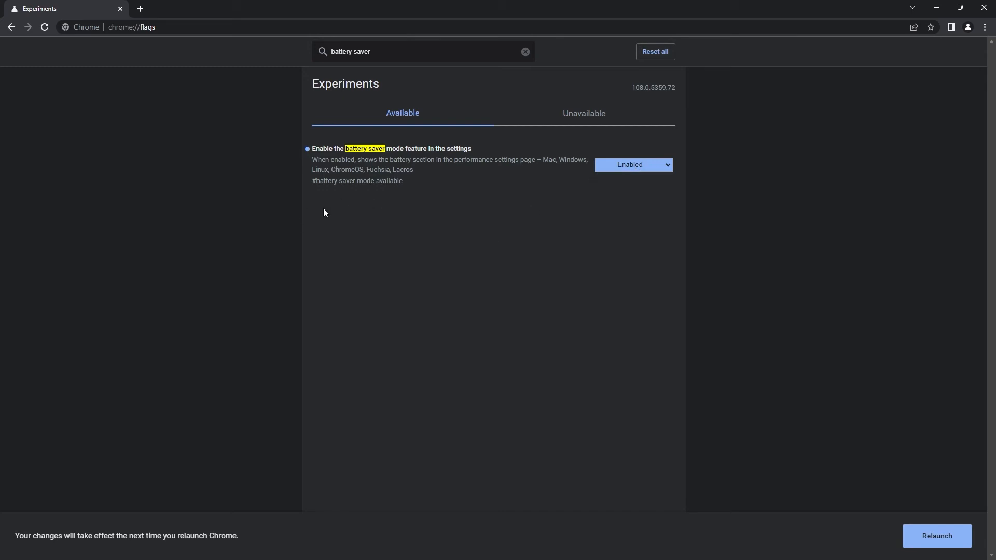
pyautogui.moveTo(507, 165)
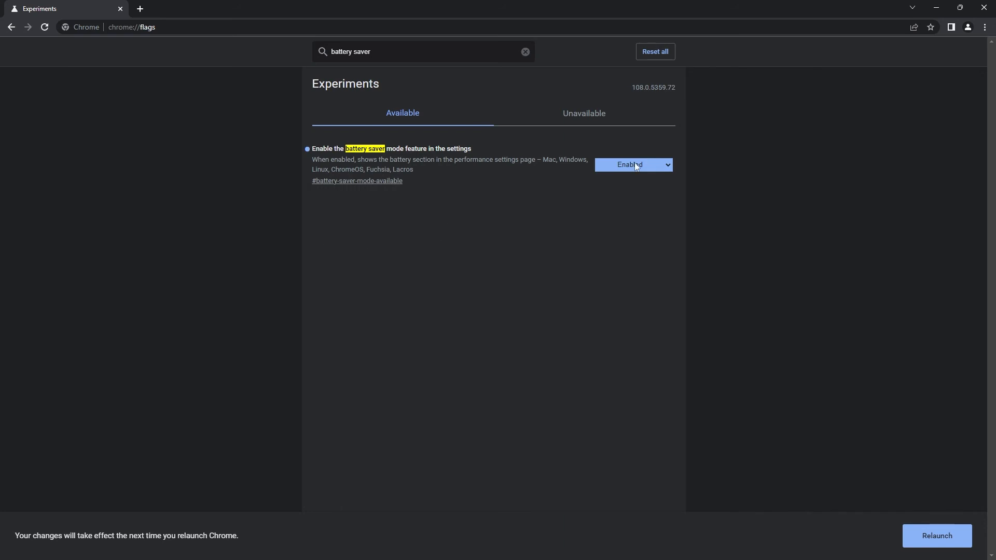
pyautogui.moveTo(646, 170)
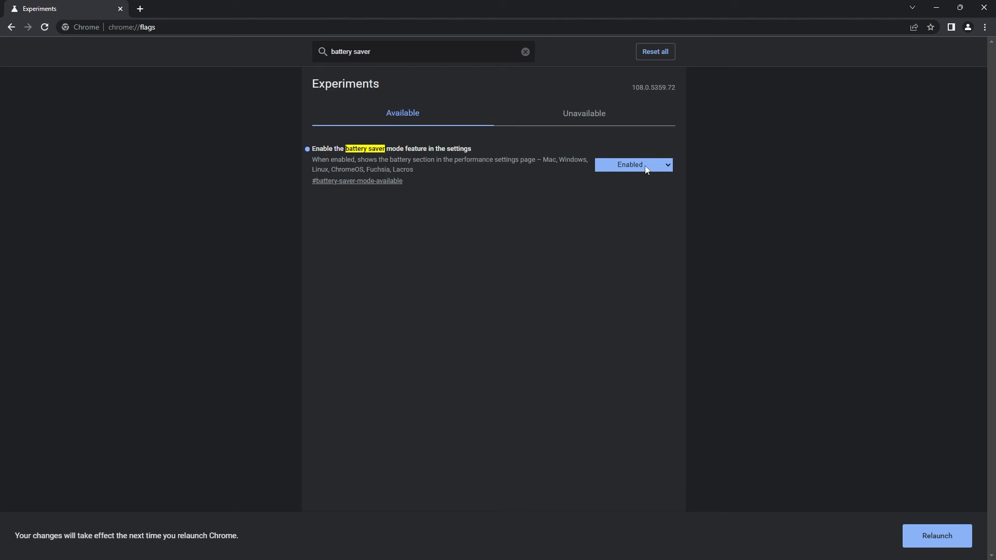
pyautogui.click(632, 164)
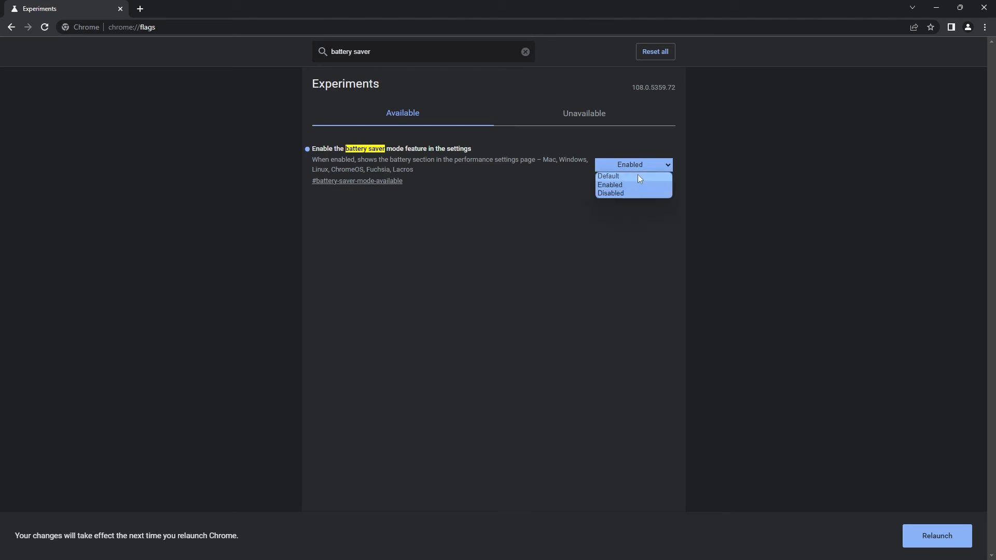